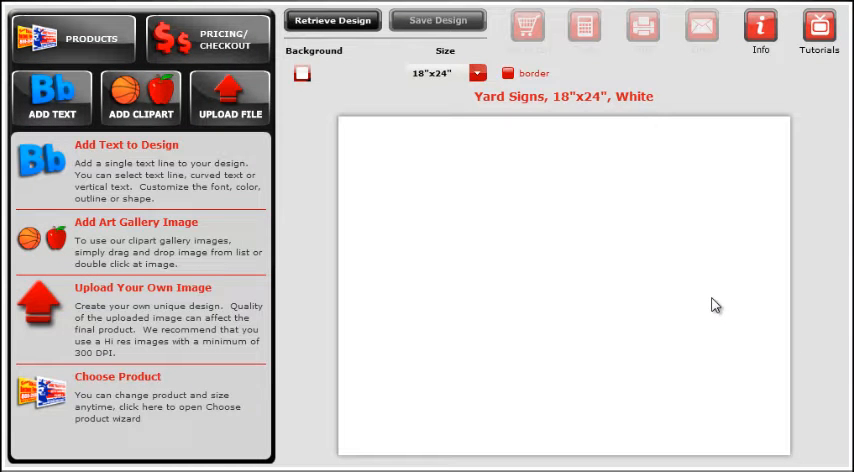
mouse_move(491, 267)
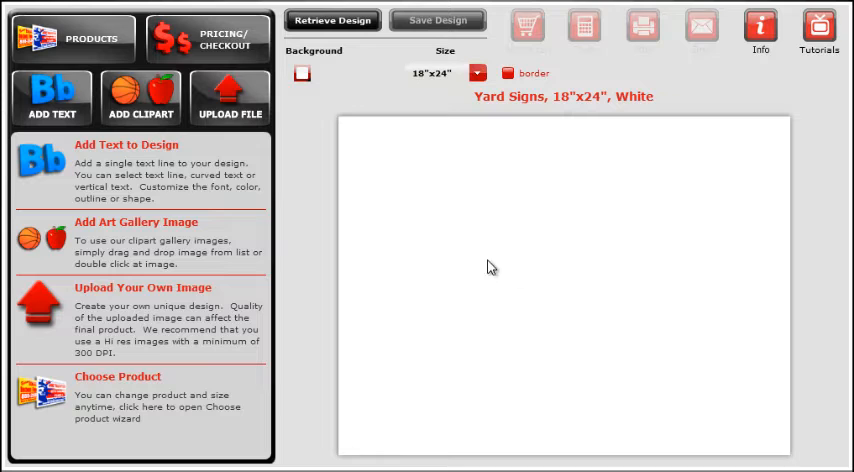
- Start an image upload, confirm legal rights to it, and choose the DCS Logo file
left_click(229, 98)
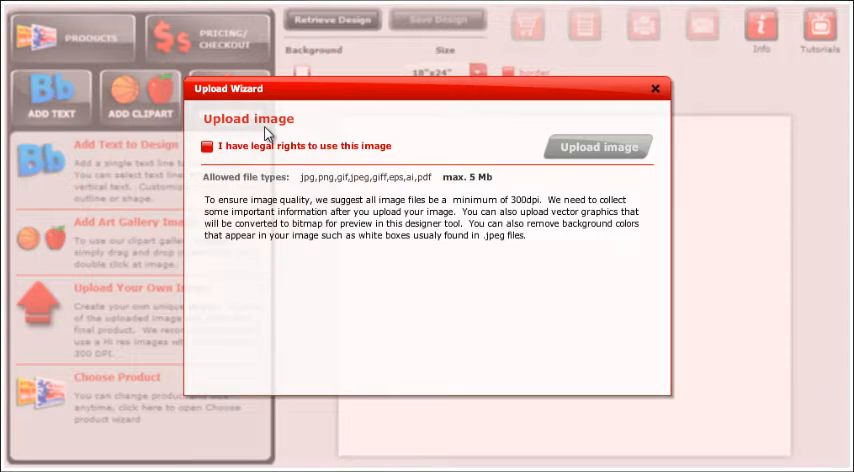
left_click(207, 146)
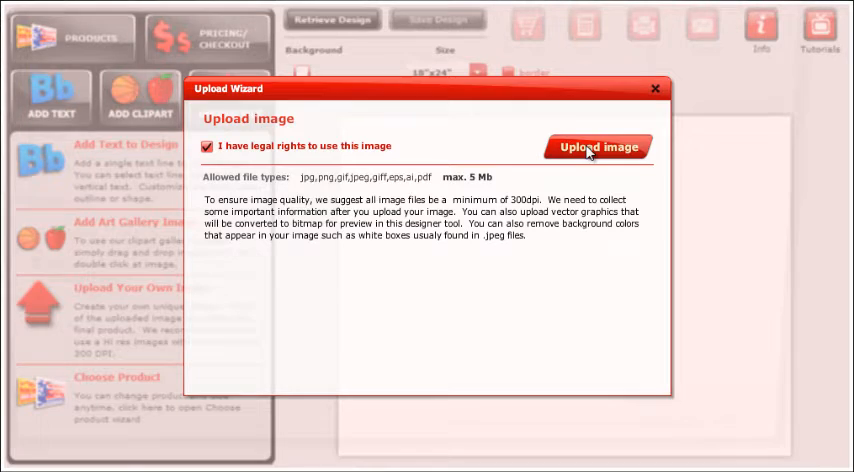
left_click(597, 147)
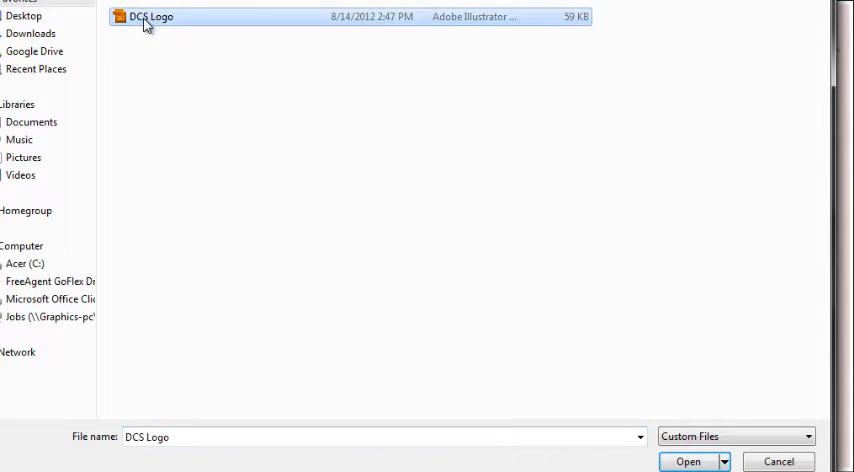
- Submit the chosen DCS Logo file and let the upload validation run
left_click(688, 461)
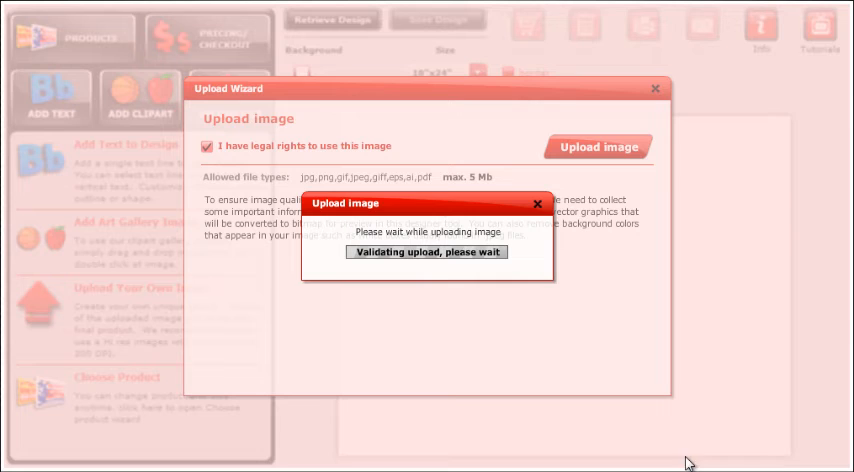
mouse_move(641, 337)
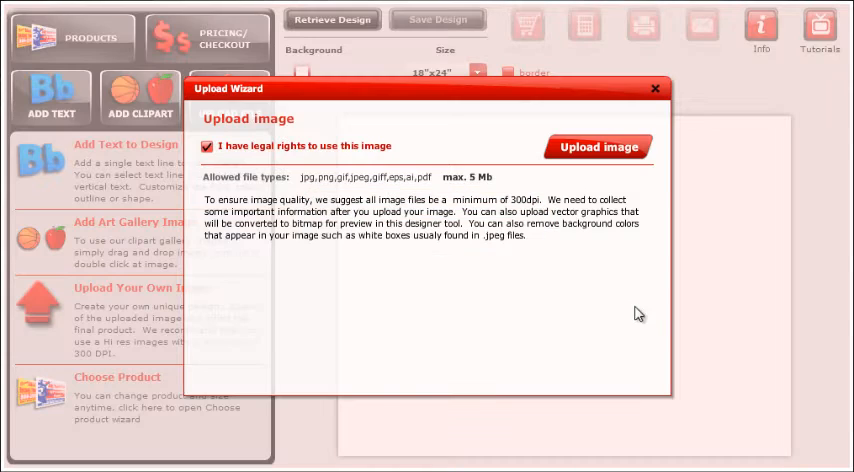
- In Select Ink Colors, drop full-colour printing and continue with black and red inks
left_click(598, 147)
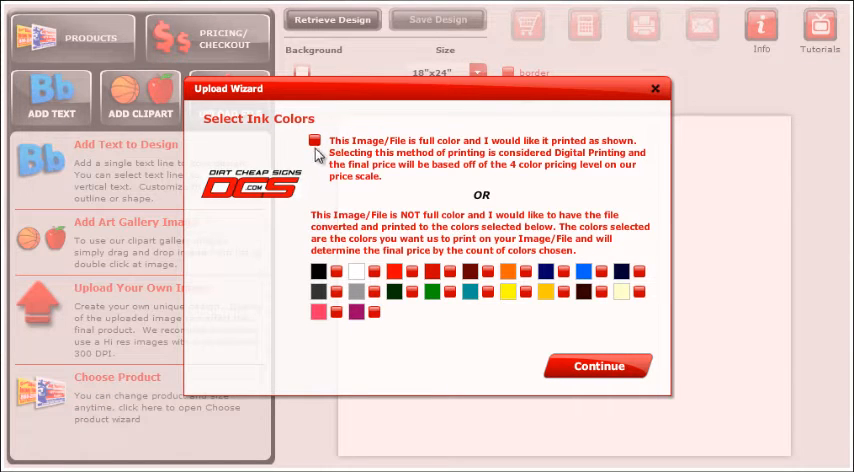
left_click(314, 140)
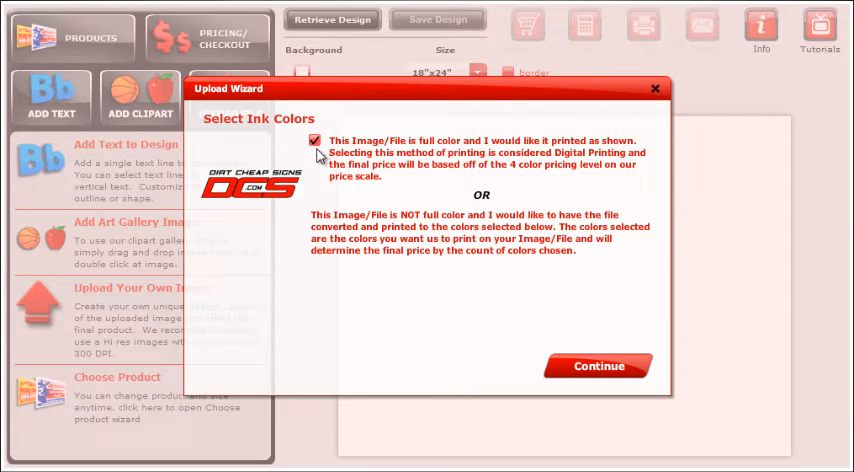
mouse_move(573, 180)
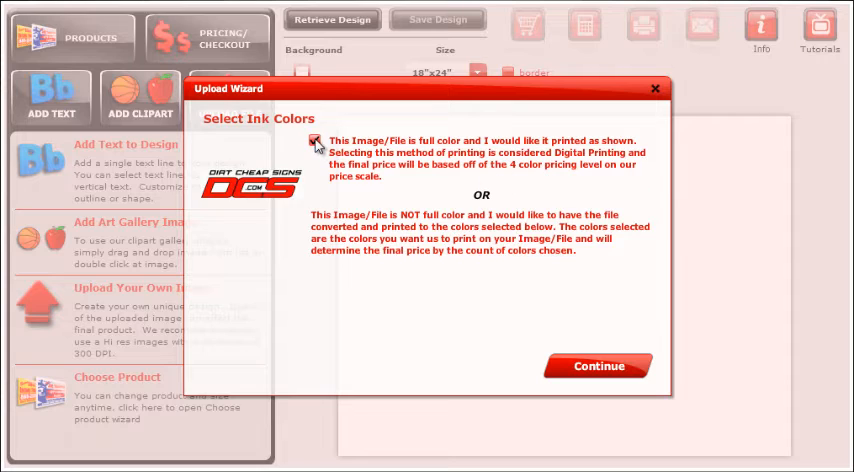
left_click(316, 142)
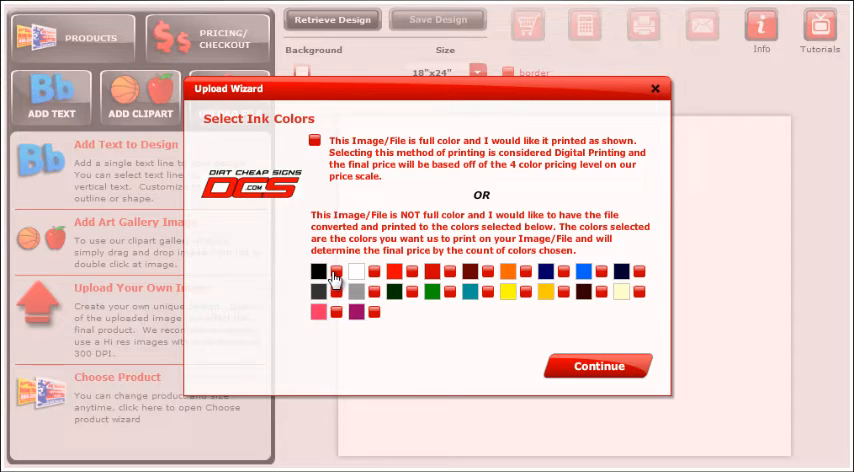
mouse_move(398, 277)
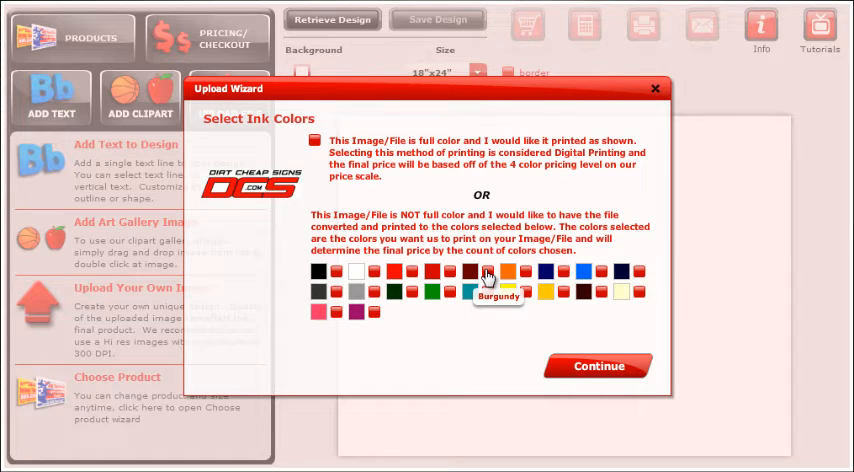
mouse_move(505, 273)
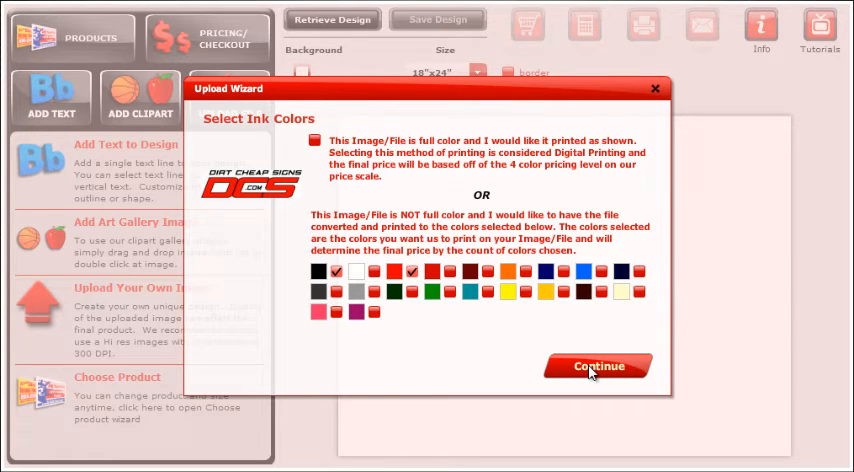
left_click(598, 366)
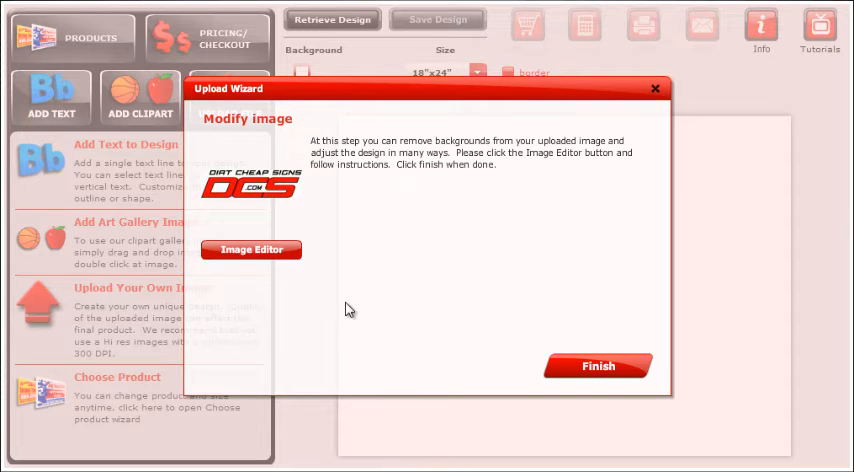
- Review the logo in the Image Editor, then finish to place it on the 18"x24" sign
left_click(251, 249)
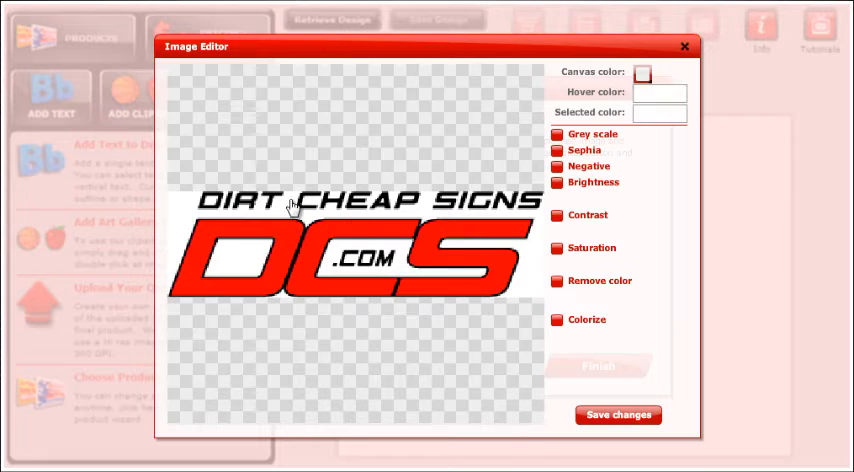
mouse_move(520, 289)
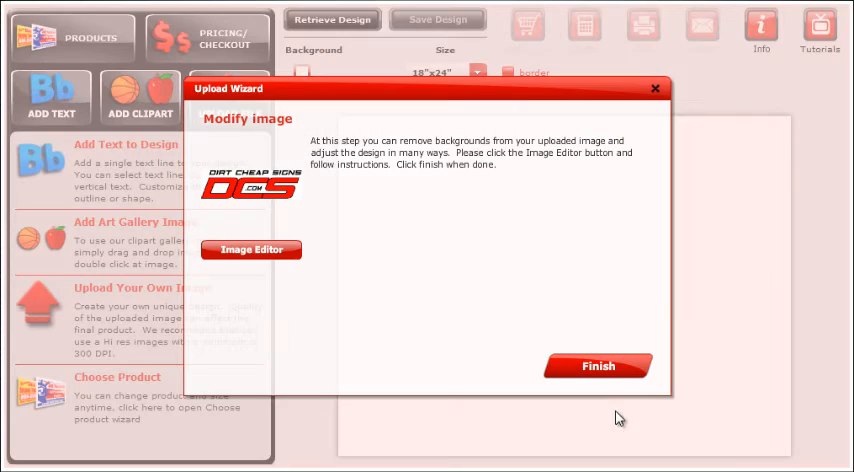
mouse_move(596, 340)
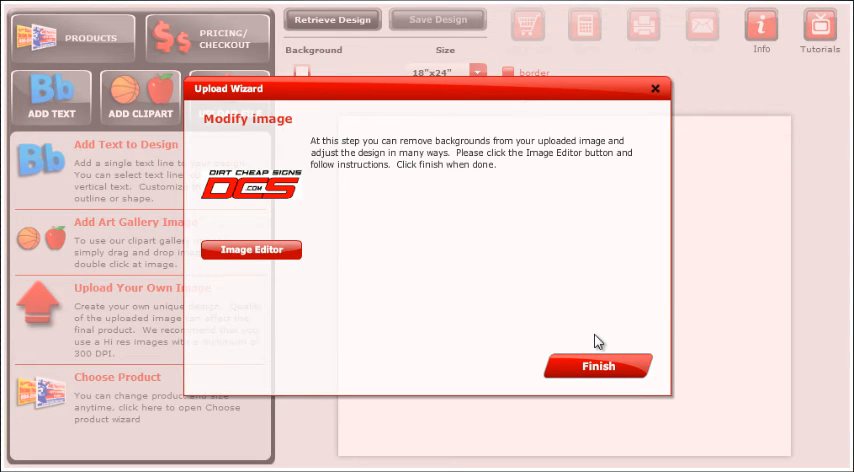
left_click(597, 366)
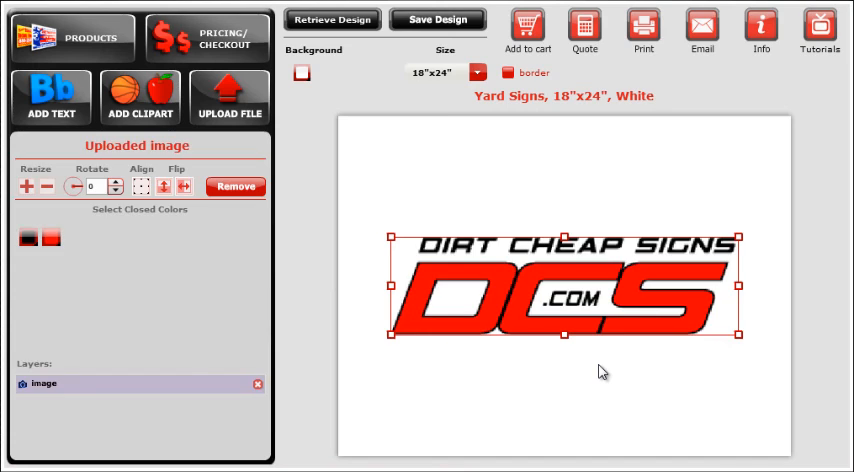